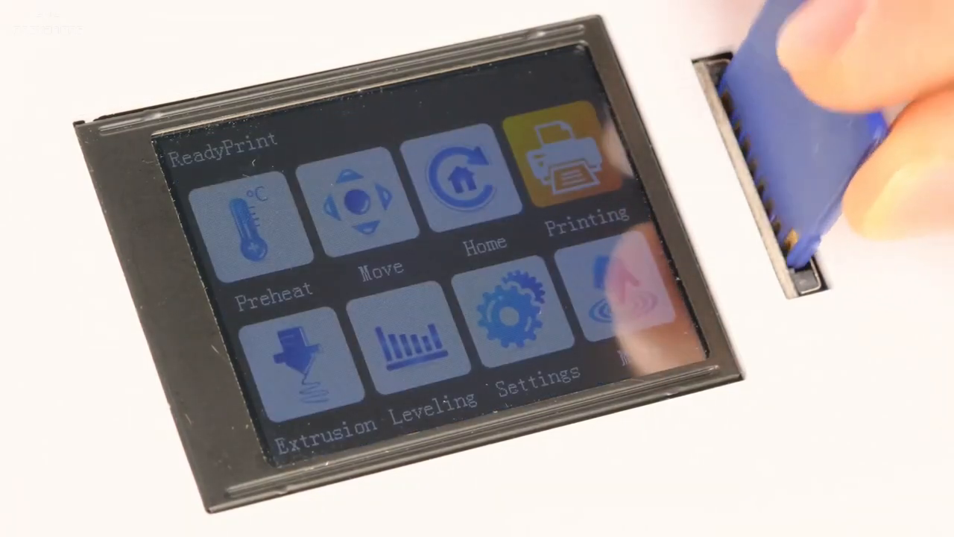
Extrude the sketched square upward into a tall pillar and select its top face
left_click(566, 171)
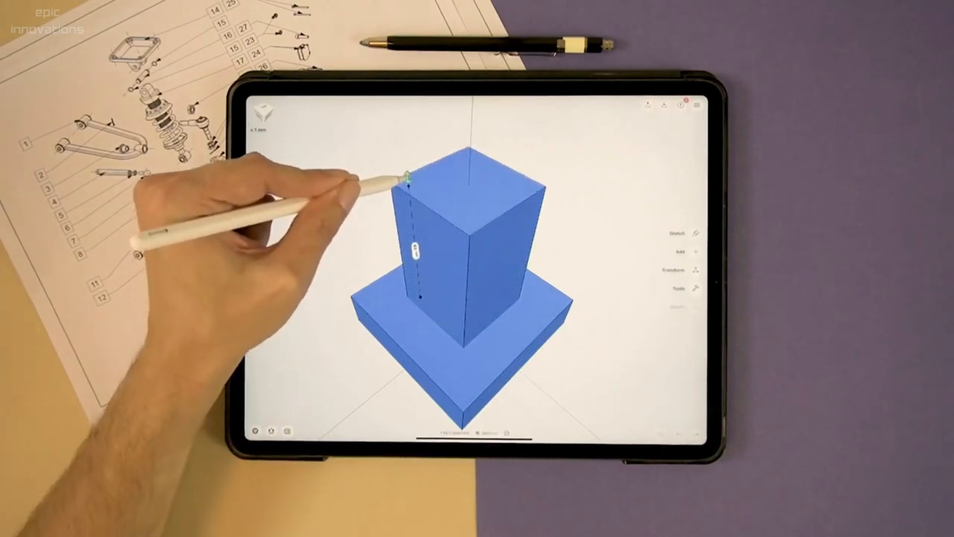
left_click(475, 135)
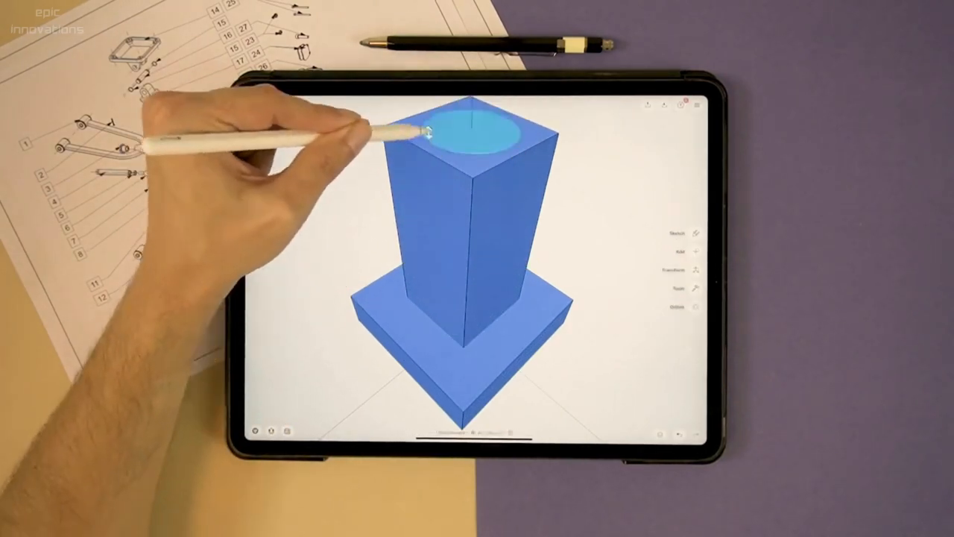